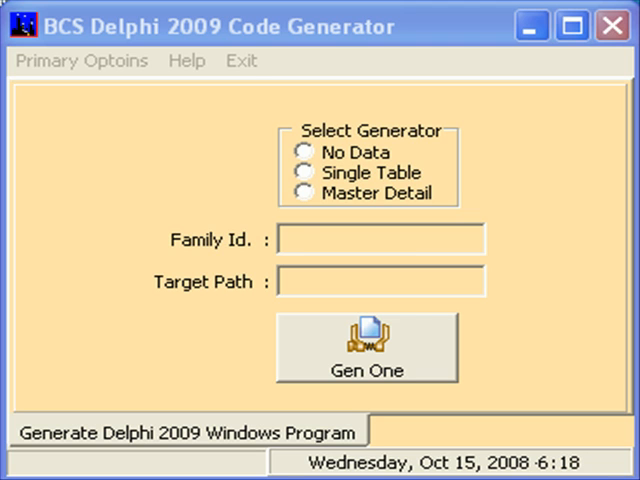
- Enter family Id 'aa' and bring up Change Colors from the Primary Options menu
type("aa")
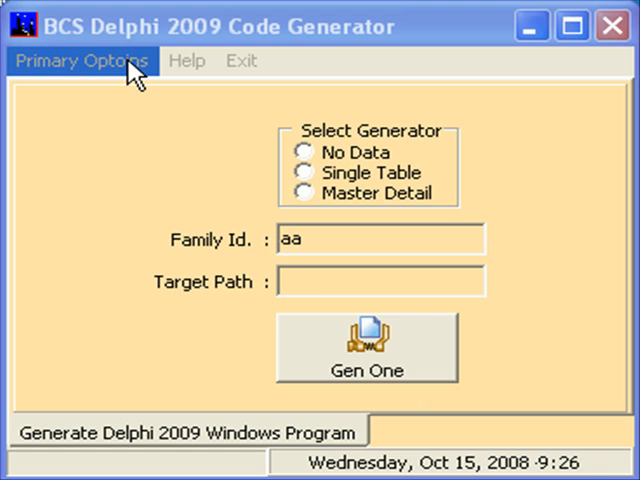
left_click(80, 60)
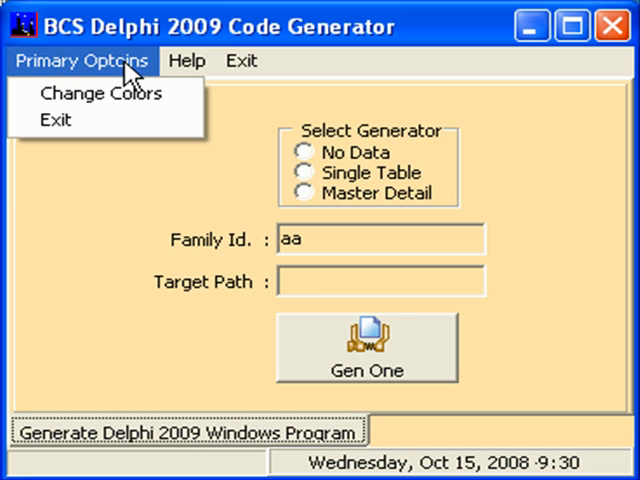
left_click(104, 92)
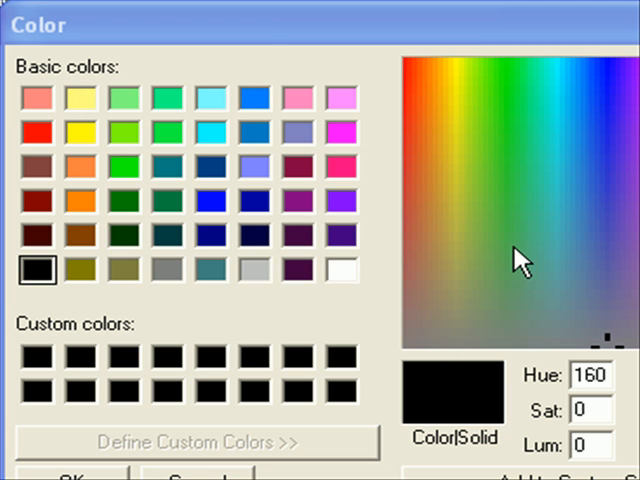
mouse_move(208, 212)
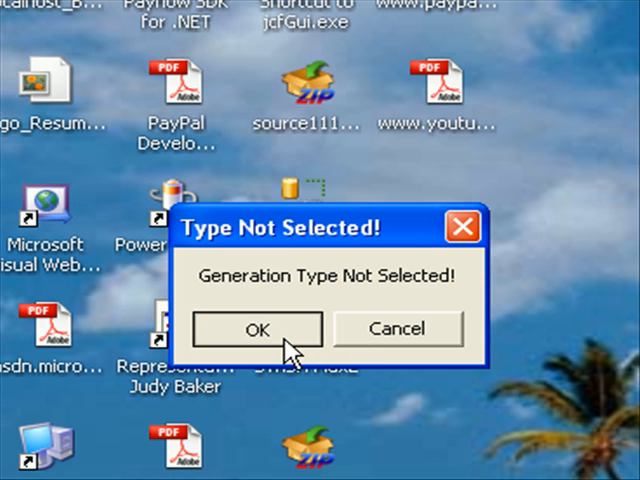
- Choose the No Data generator with family Id 'aa', clearing the type, Id and path warnings
left_click(256, 328)
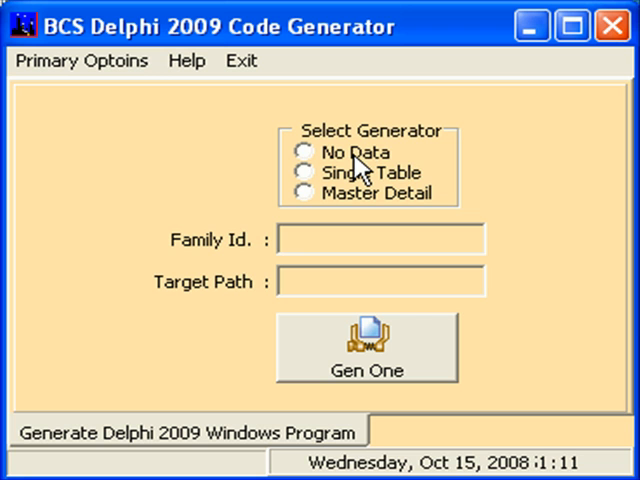
left_click(304, 152)
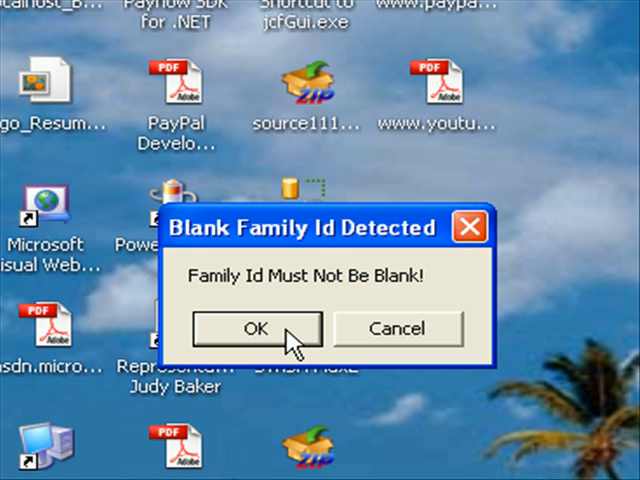
left_click(256, 328)
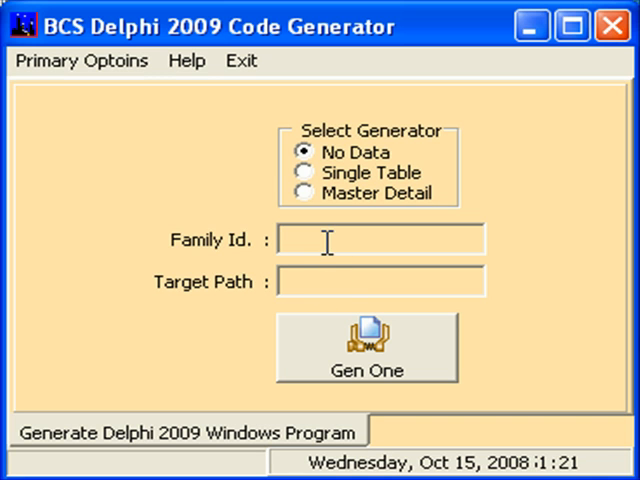
type("aa")
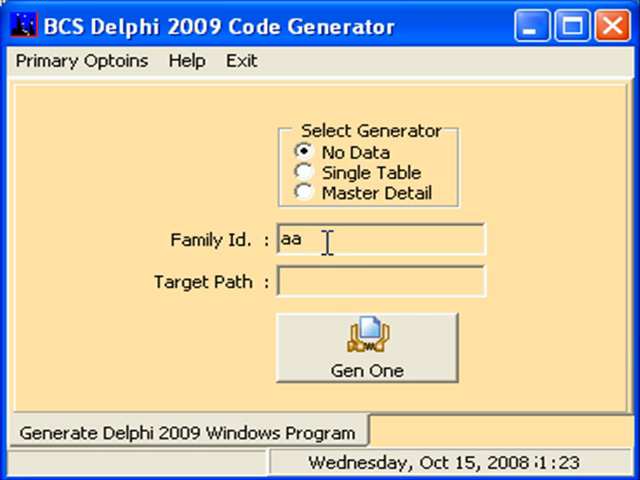
left_click(366, 348)
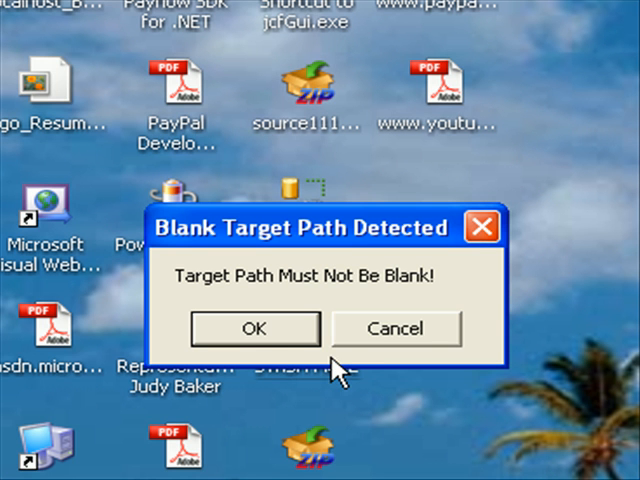
mouse_move(270, 338)
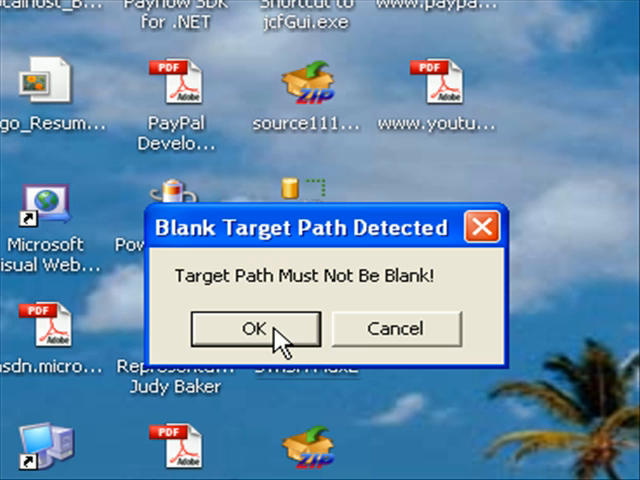
left_click(254, 328)
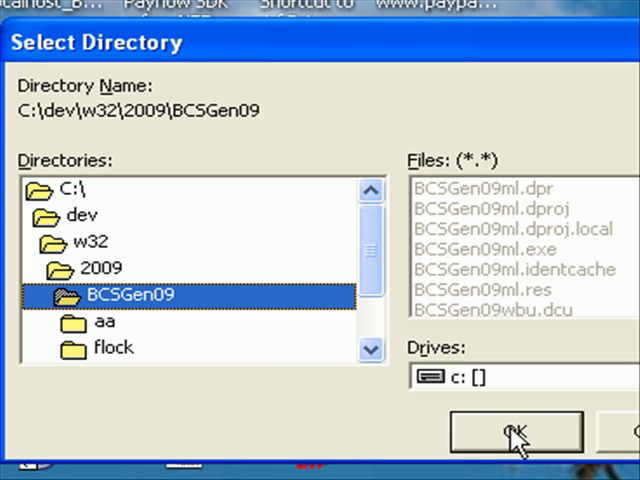
- Confirm C:\dev\w32\2009\BCSGen09 as the target directory
left_click(516, 432)
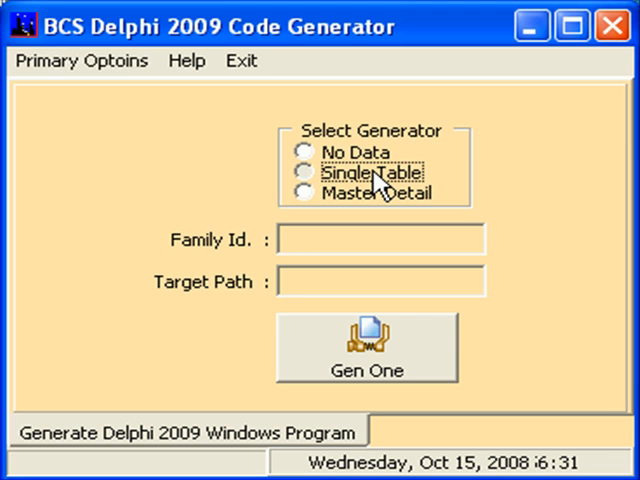
- Generate Single Table project MyFirstTable into BCSGen09 with database name 'books'
left_click(304, 172)
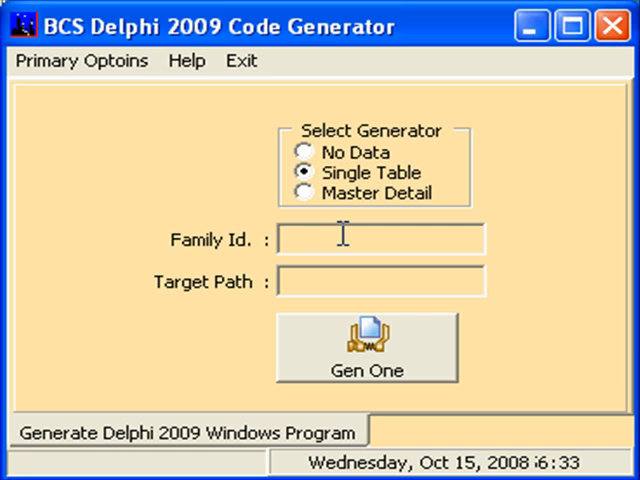
type("MyFirstTabl")
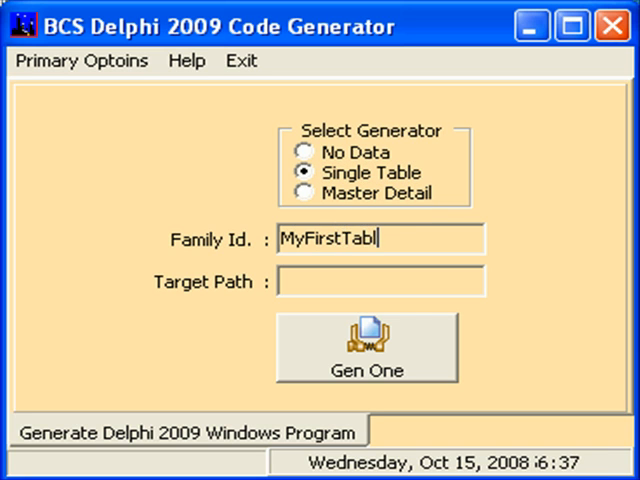
left_click(366, 348)
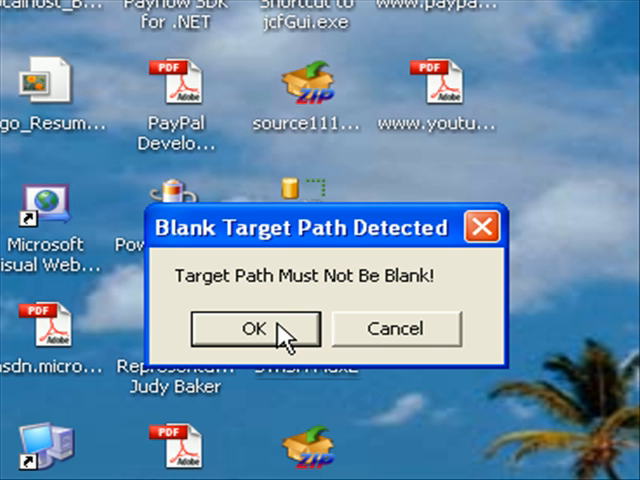
left_click(256, 328)
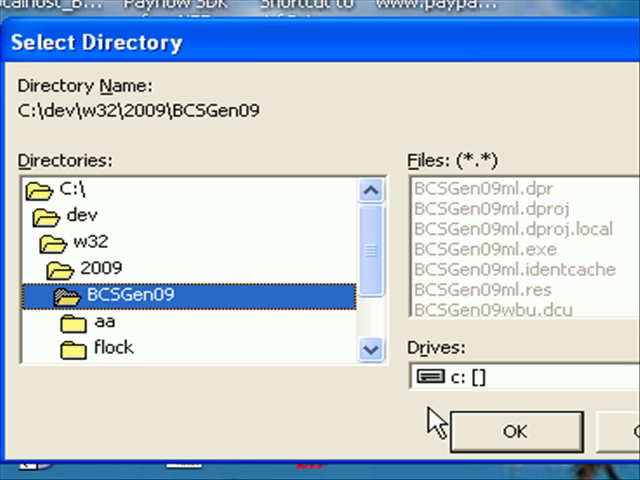
left_click(520, 428)
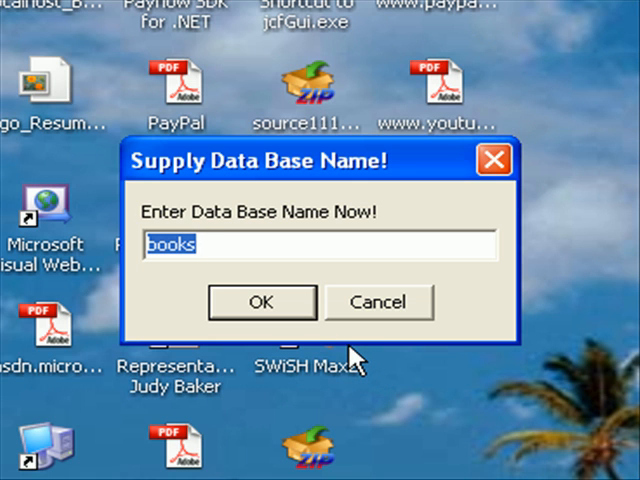
mouse_move(332, 344)
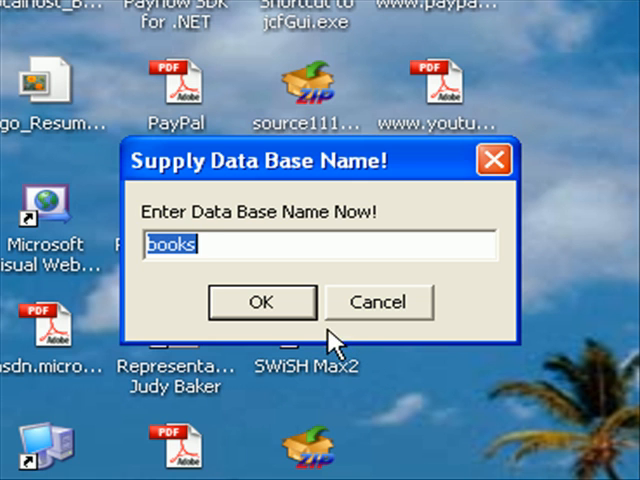
mouse_move(320, 348)
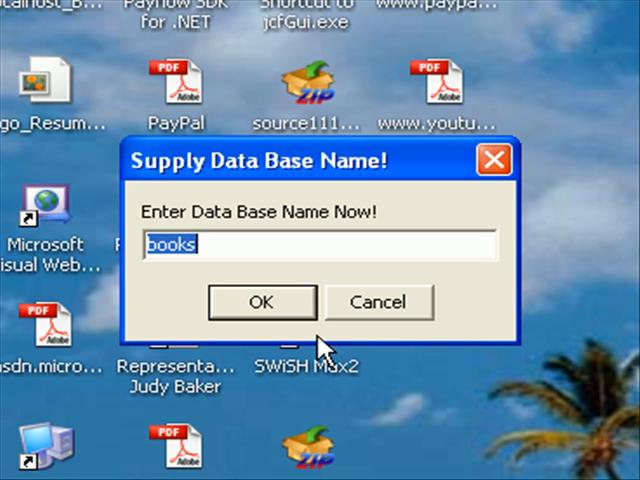
left_click(260, 302)
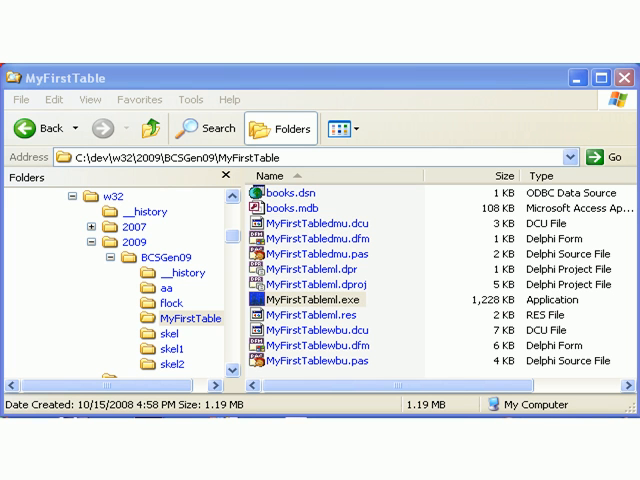
mouse_move(128, 180)
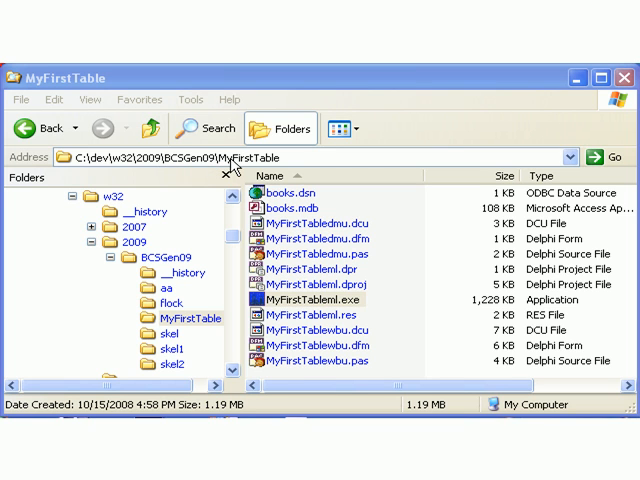
mouse_move(262, 160)
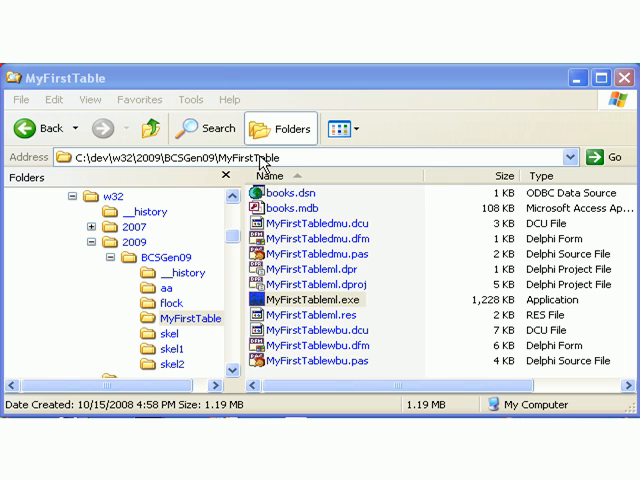
mouse_move(268, 256)
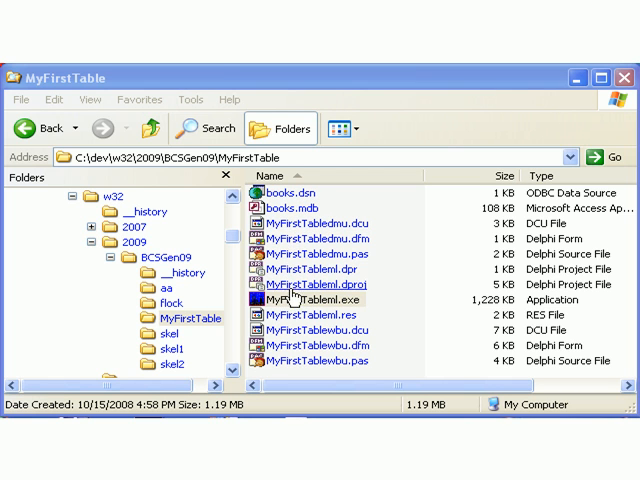
- Launch the compiled MyFirstTable.exe from its folder to show the author grid dialog
left_click(300, 300)
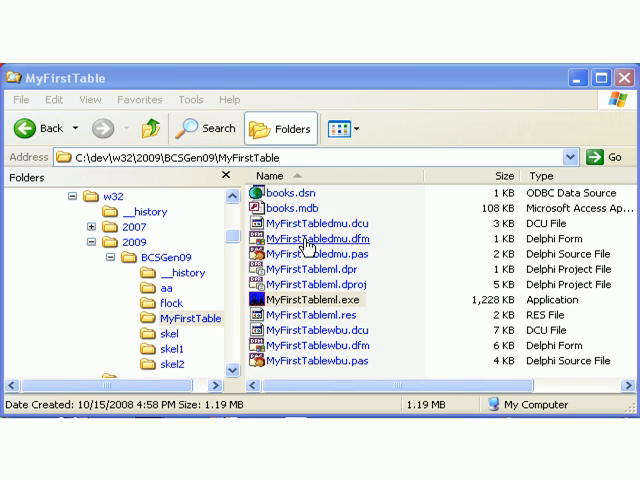
mouse_move(310, 224)
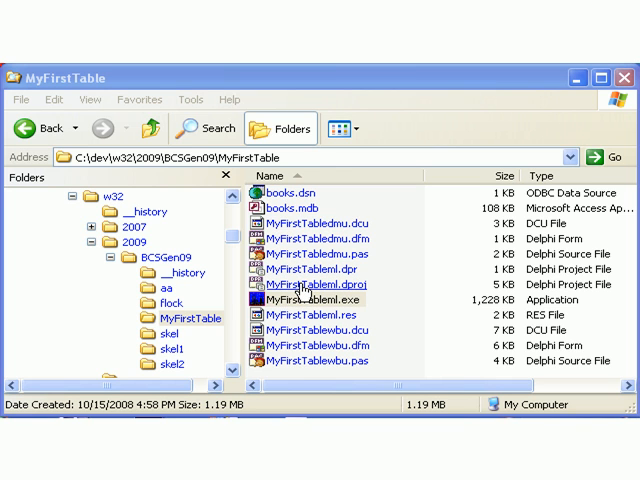
left_click(316, 300)
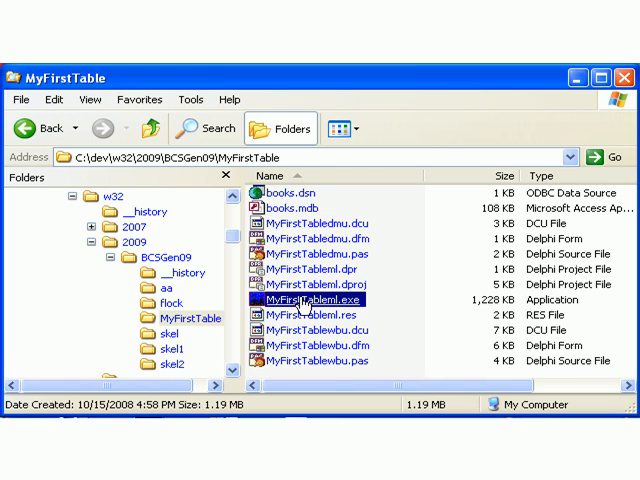
double_click(312, 300)
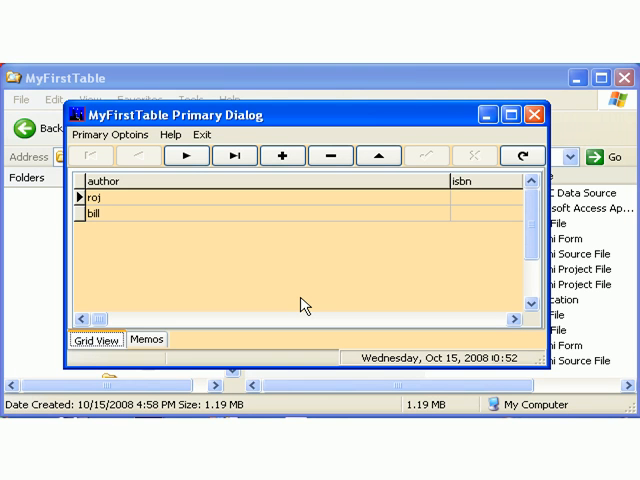